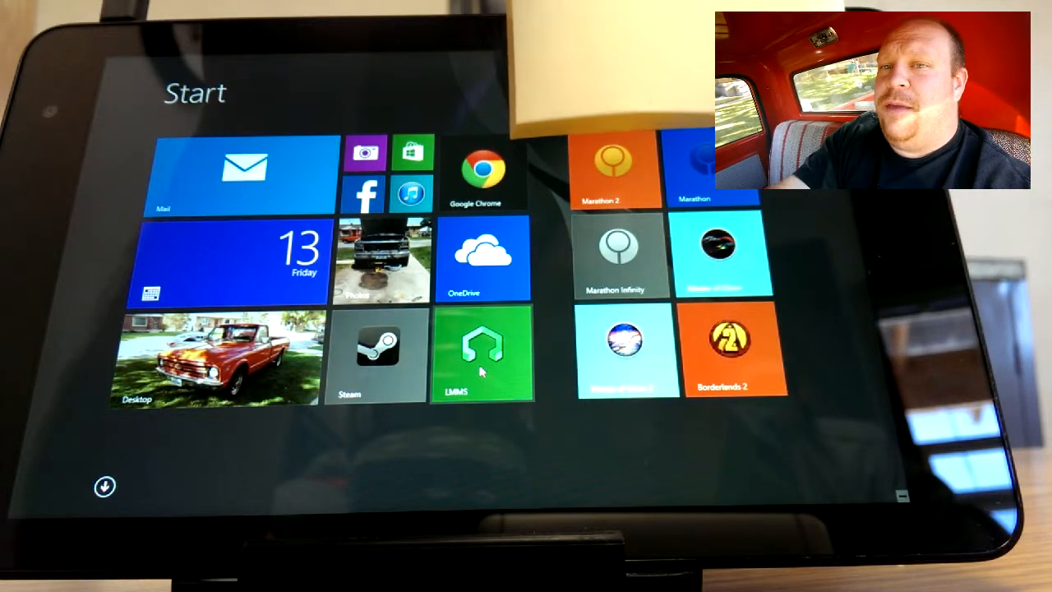
- Launch LMMS from the Start screen into a new untitled project
{"action": "left_click", "coordinate": [483, 353]}
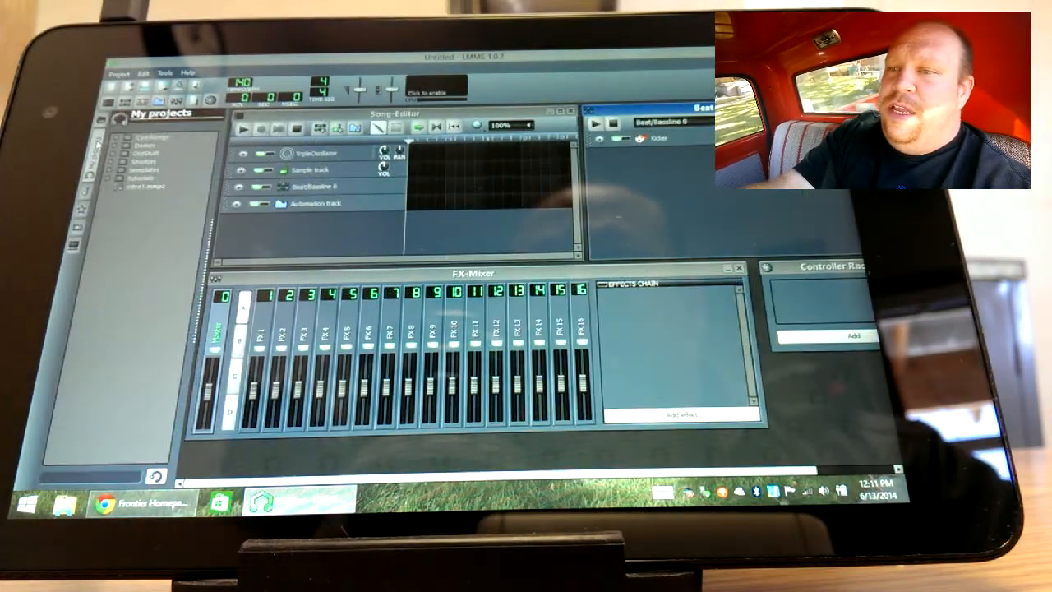
- Expand the demos folder in My projects and load a demo project
{"action": "left_click", "coordinate": [122, 145]}
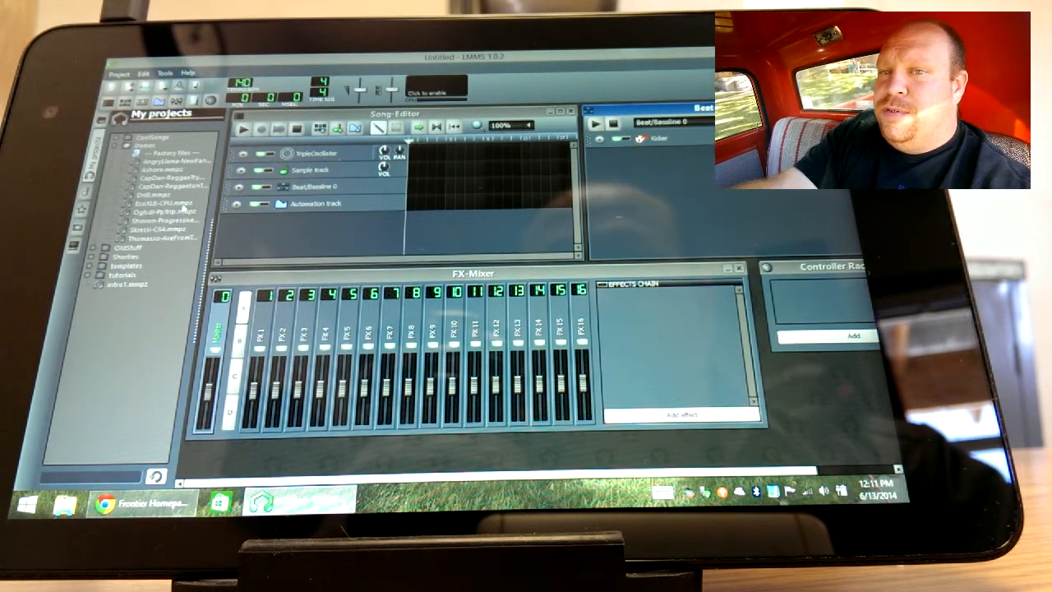
{"action": "double_click", "coordinate": [152, 200]}
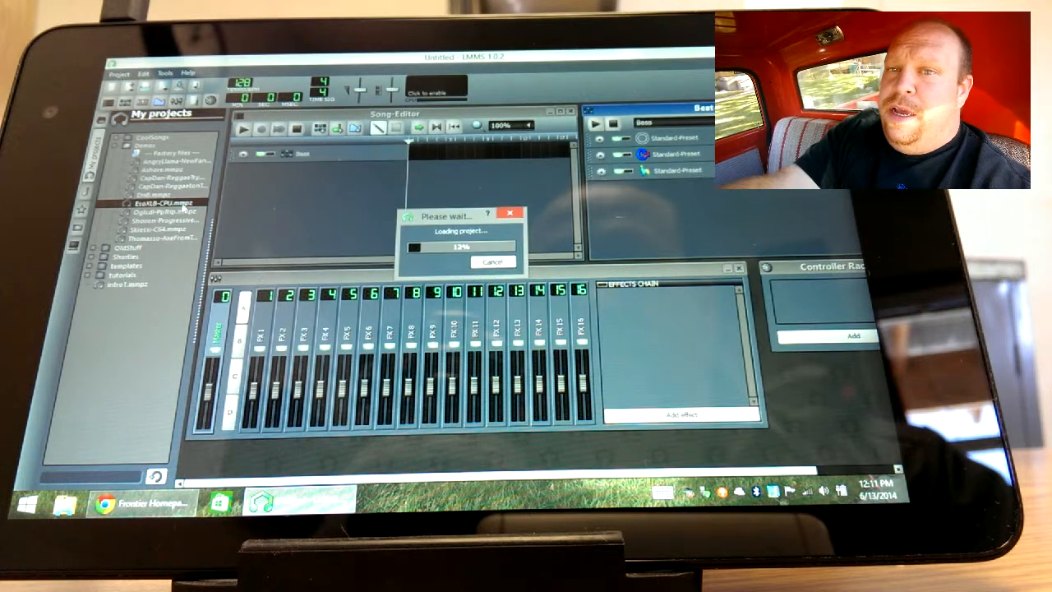